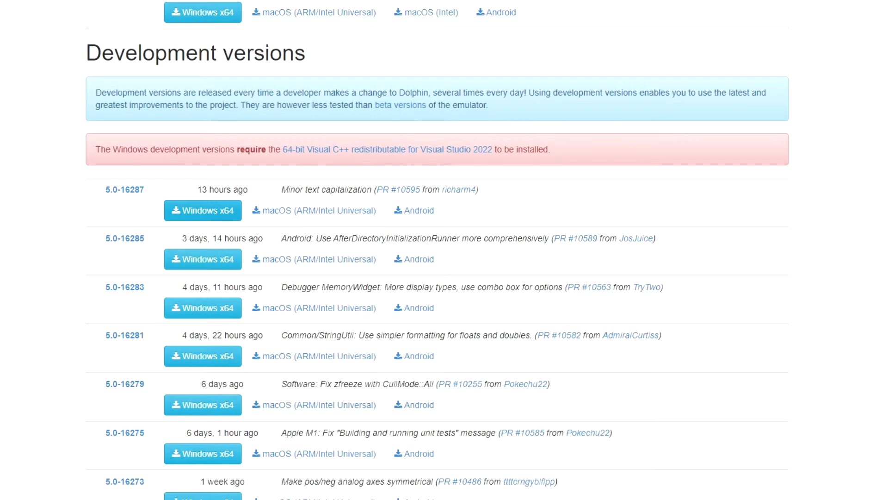
- Download the Windows x64 development build 5.0-16287 from the Dolphin website
left_click(329, 54)
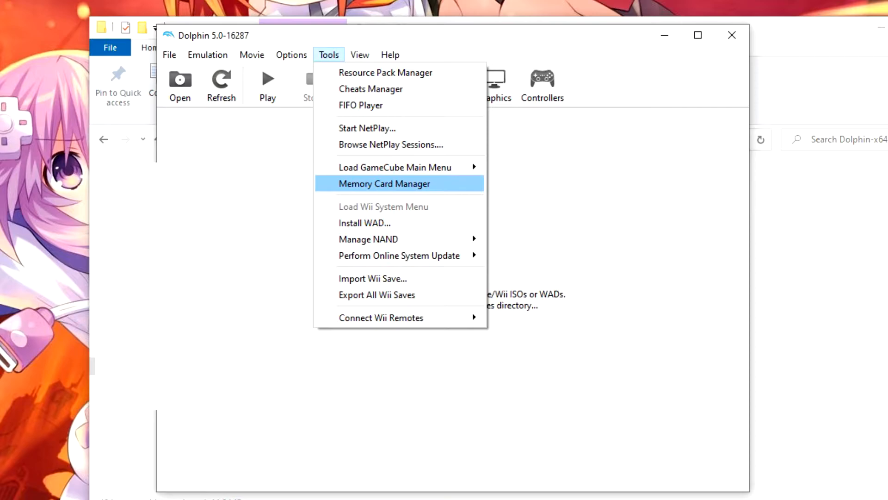
- Open the Memory Card Manager and dismiss the 'Failed opening memory card' error
left_click(384, 184)
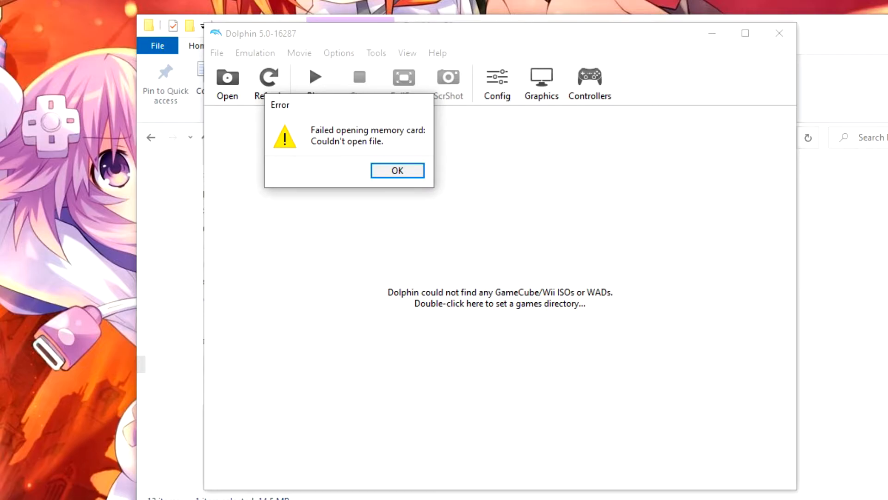
left_click(396, 171)
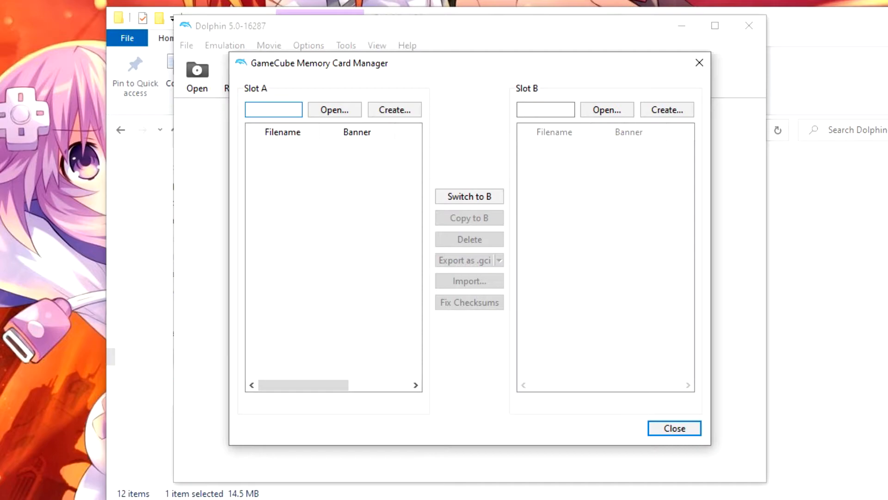
- Create a Slot A card at 128 Mbit (2043 blocks) with Western encoding
left_click(394, 109)
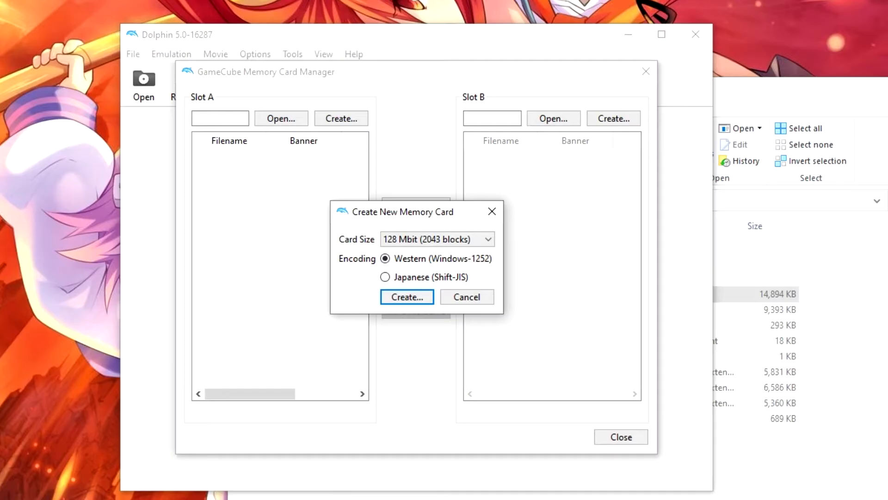
left_click(406, 296)
type("memcardUSA.raw")
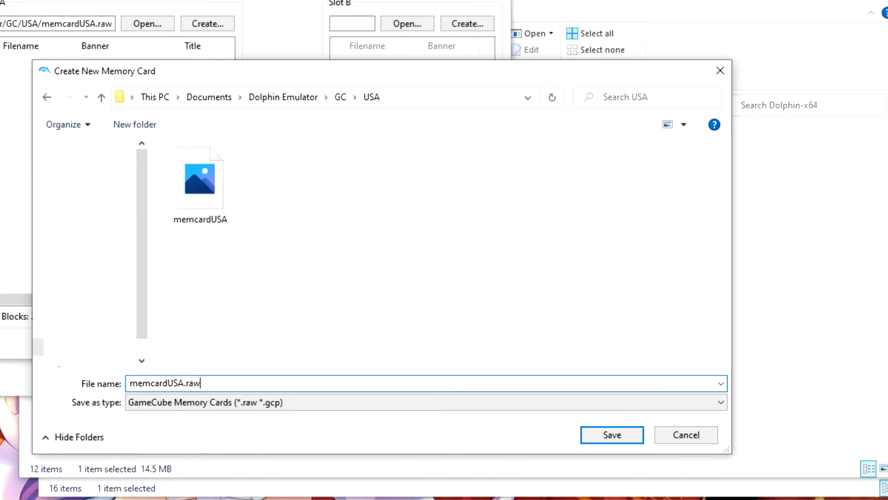
- Save the card as memcardUSA.raw in Documents > Dolphin Emulator > GC > USA
left_click(611, 434)
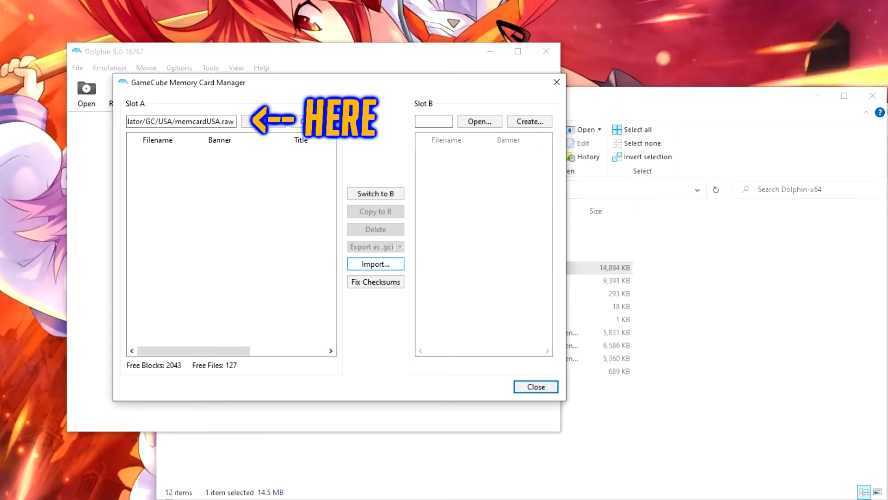